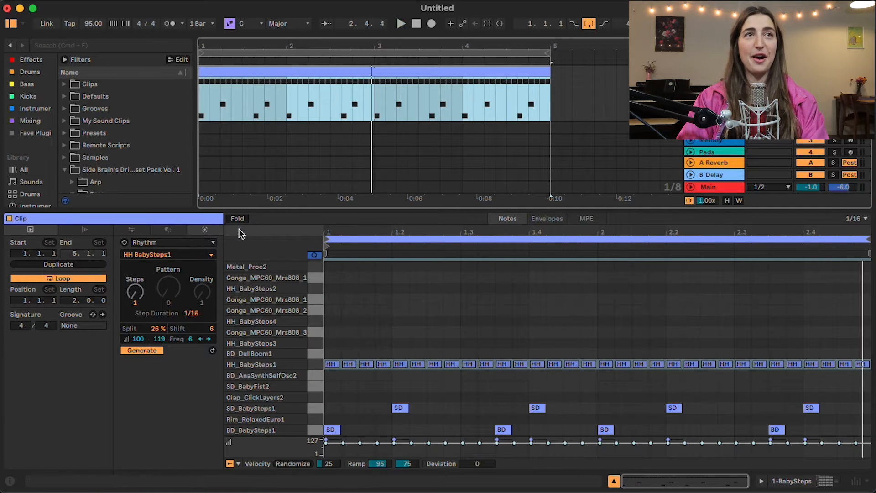
mouse_move(193, 354)
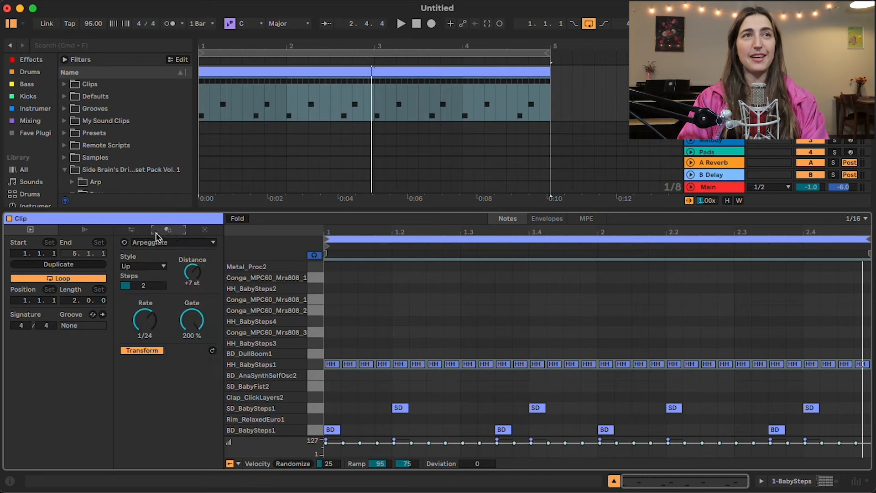
Step: Browse the Clip tool tab, then return to the Generators tab and its generator list
left_click(131, 229)
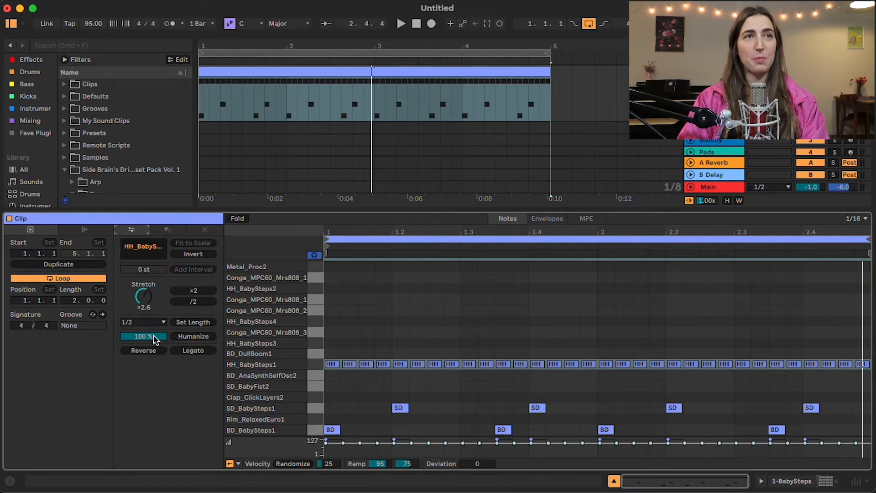
left_click(168, 230)
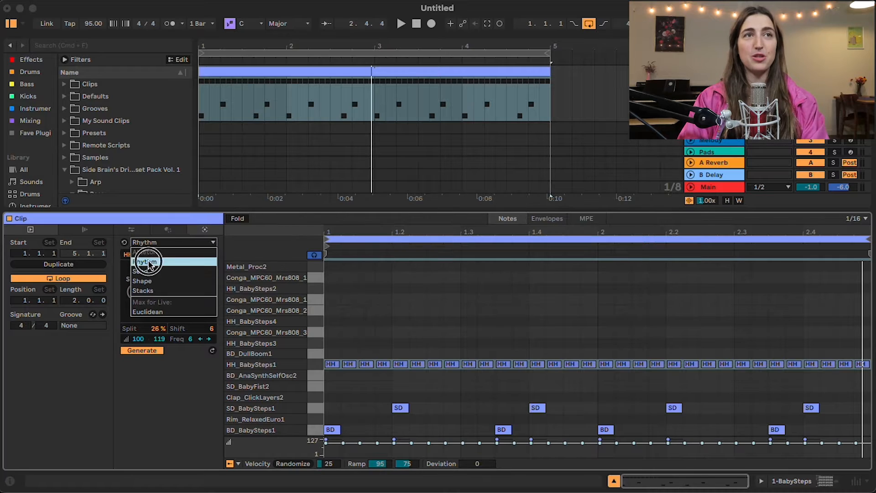
Step: Regenerate the hi-hats with Rhythm: Steps 11, Pattern 26, Density 9, Step Duration 1/16
left_click(146, 261)
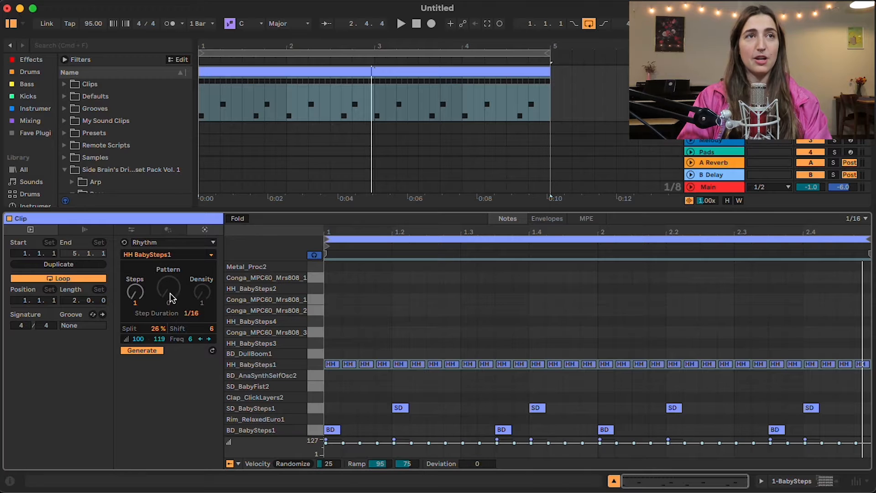
left_click(142, 350)
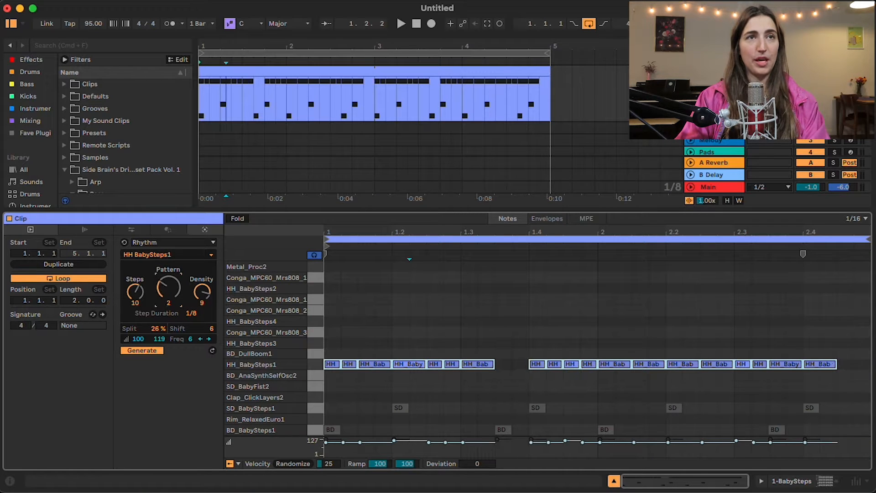
left_click_drag(168, 288, 167, 274)
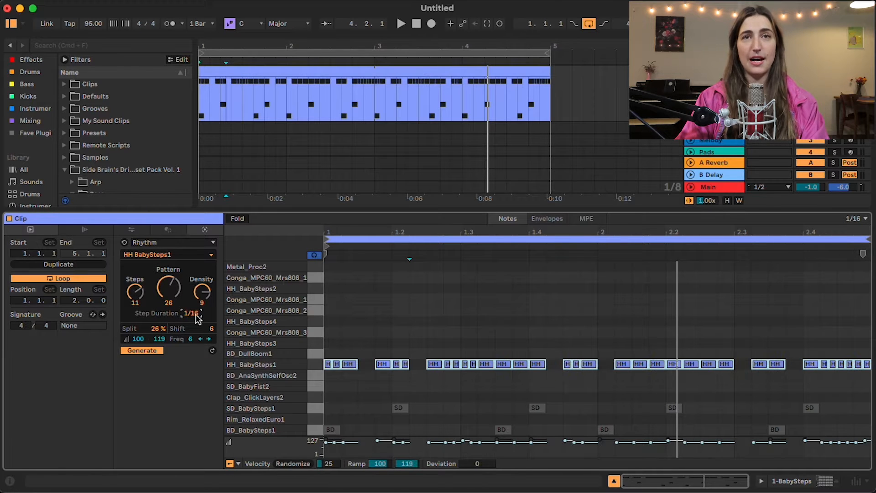
Step: Regenerate the hi-hats with Pattern 29, Split 28% and Shift 2
left_click(401, 23)
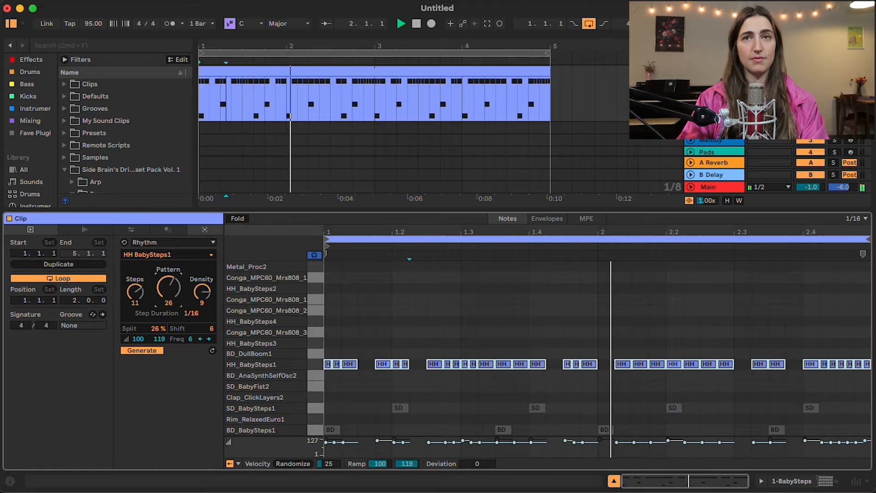
left_click_drag(168, 288, 168, 274)
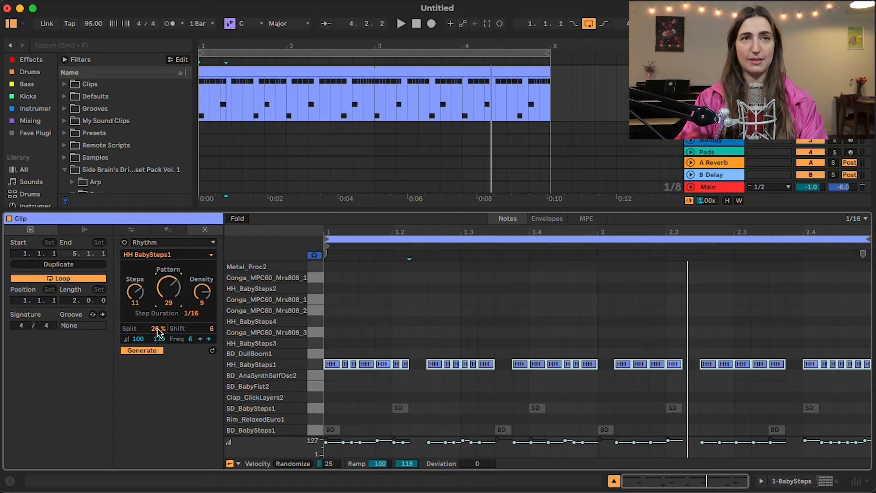
left_click_drag(159, 328, 158, 346)
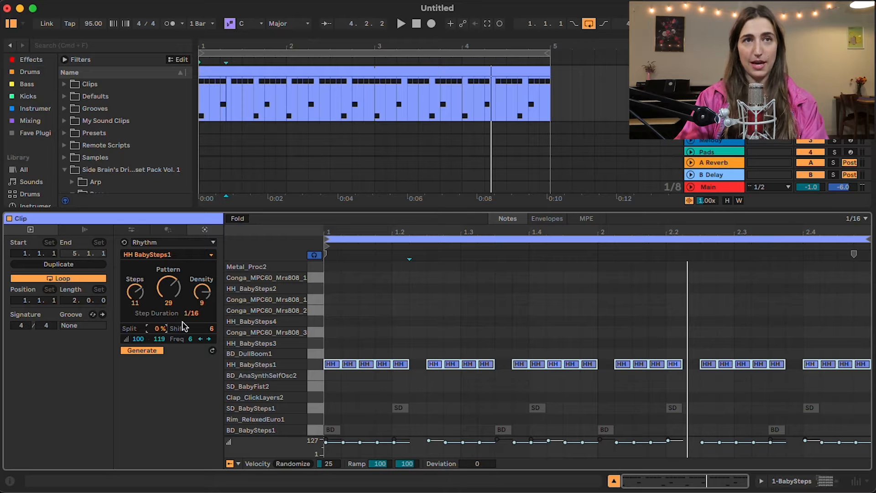
left_click_drag(160, 328, 159, 319)
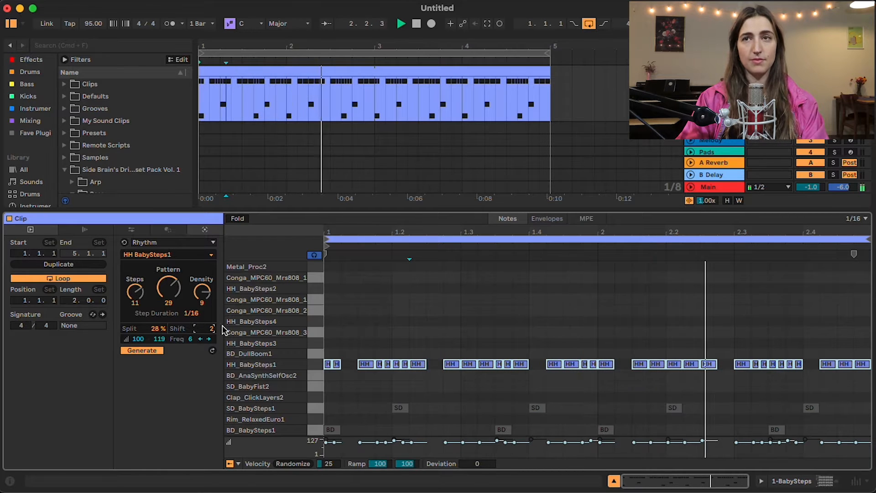
Step: Set hi-hat velocities to 103–127, Split 23%, Freq 0, and regenerate
left_click(142, 350)
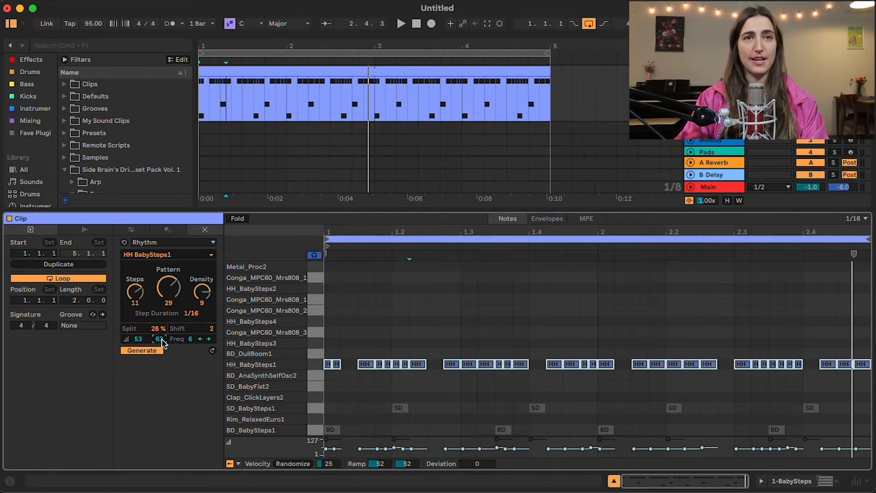
left_click(401, 22)
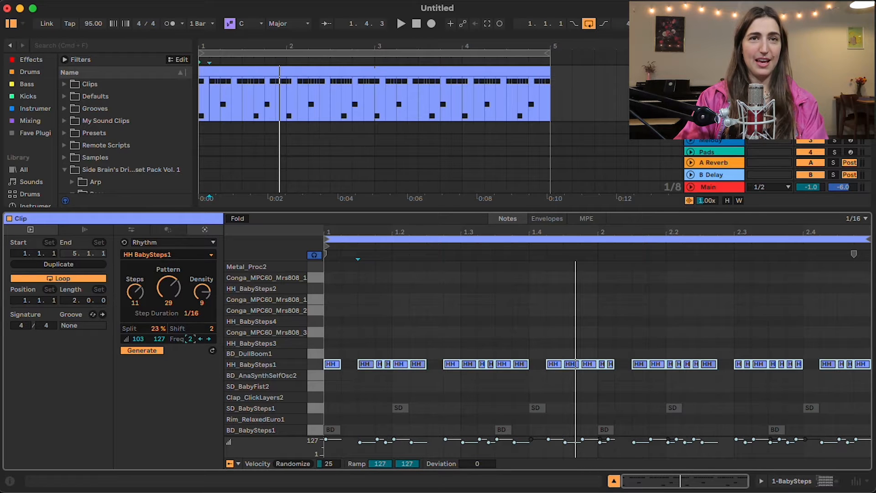
left_click(209, 338)
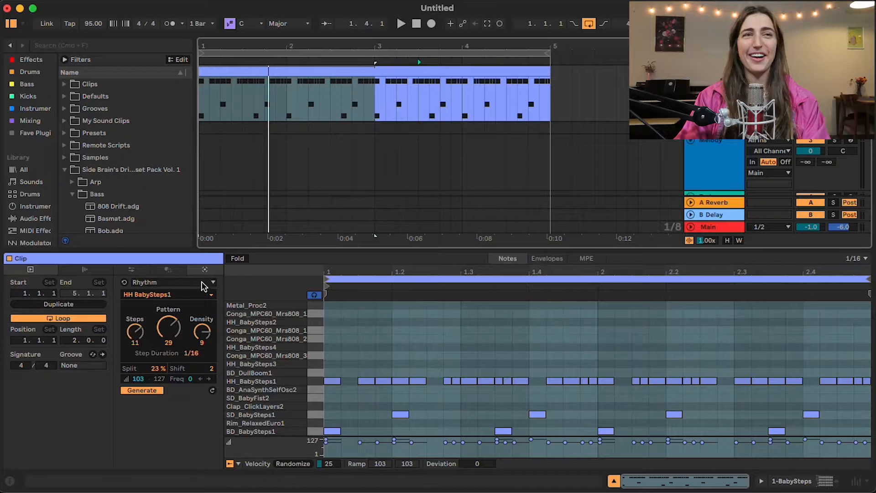
mouse_move(159, 280)
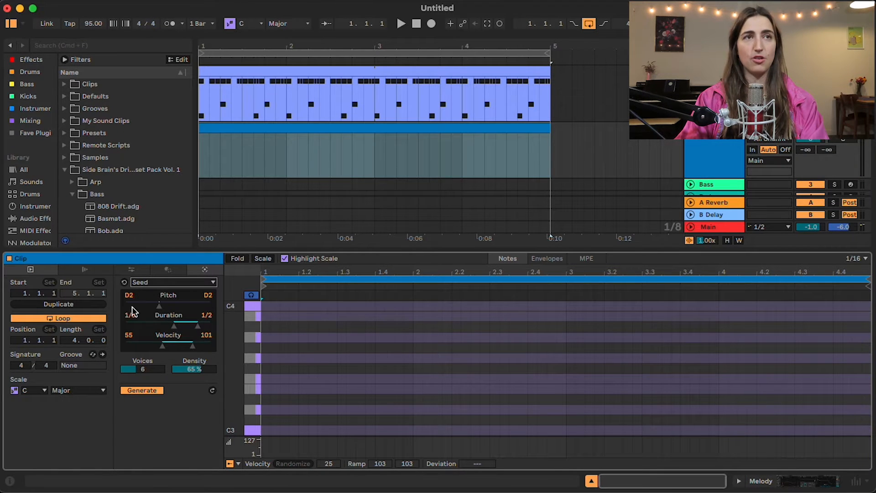
Step: Set the Seed pitch range to E2–E2 and generate the melody clip
left_click(141, 391)
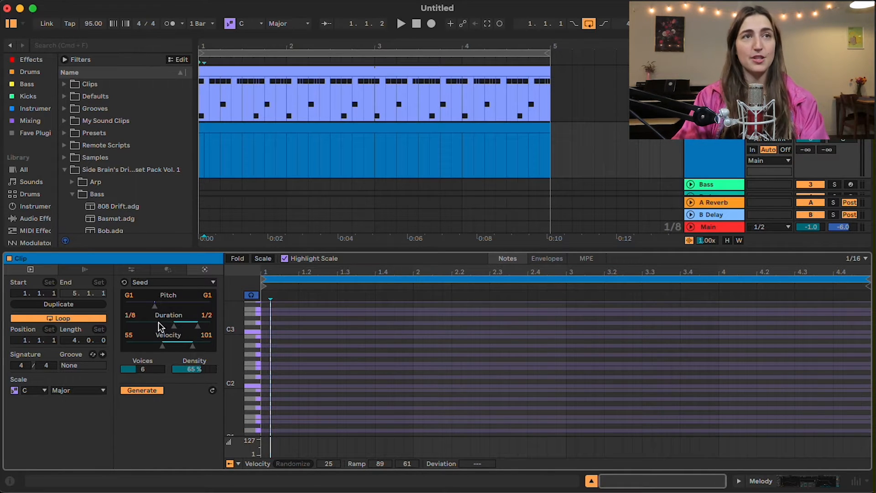
left_click(141, 390)
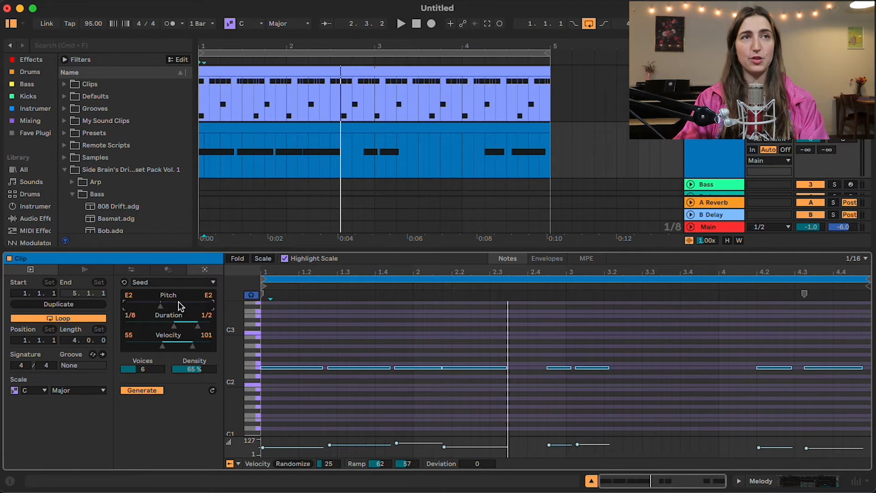
Step: Raise the Seed pitch range top to E4 and generate a new melody
left_click(141, 390)
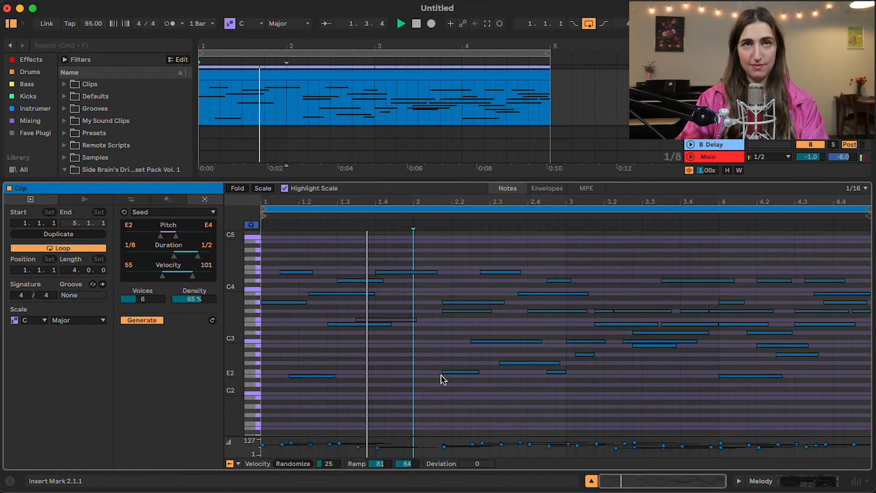
left_click(424, 24)
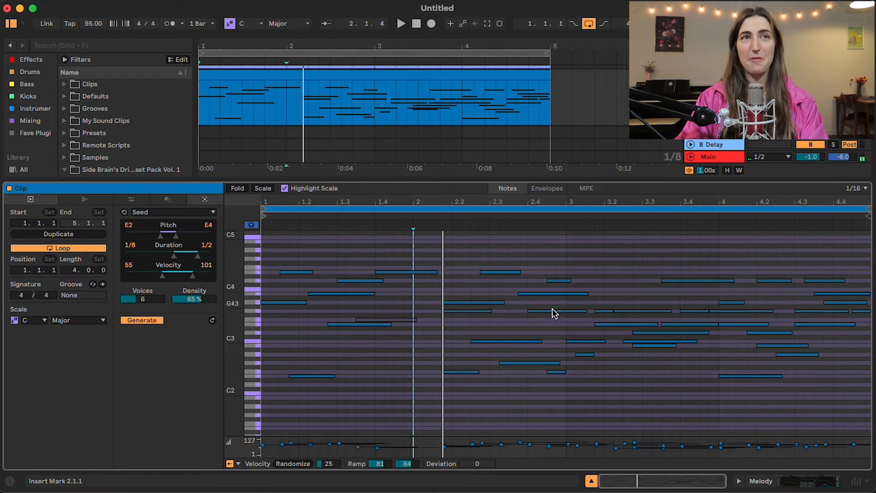
left_click(400, 24)
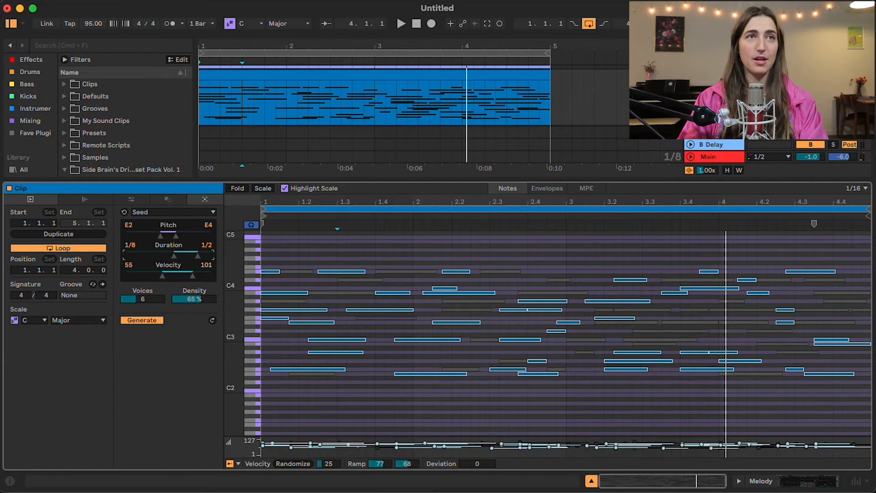
Step: Regenerate with 1/16 minimum duration, velocities 47–89, top pitch D4 and 50% density
left_click_drag(162, 256, 139, 256)
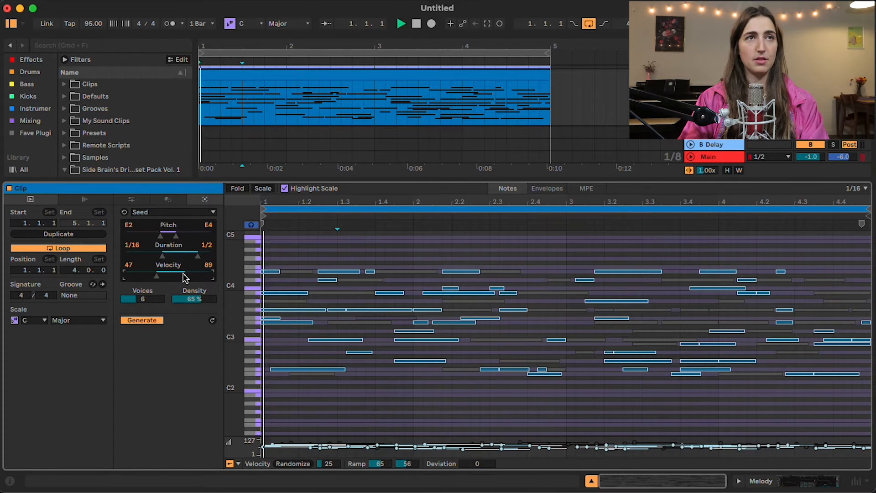
left_click(402, 23)
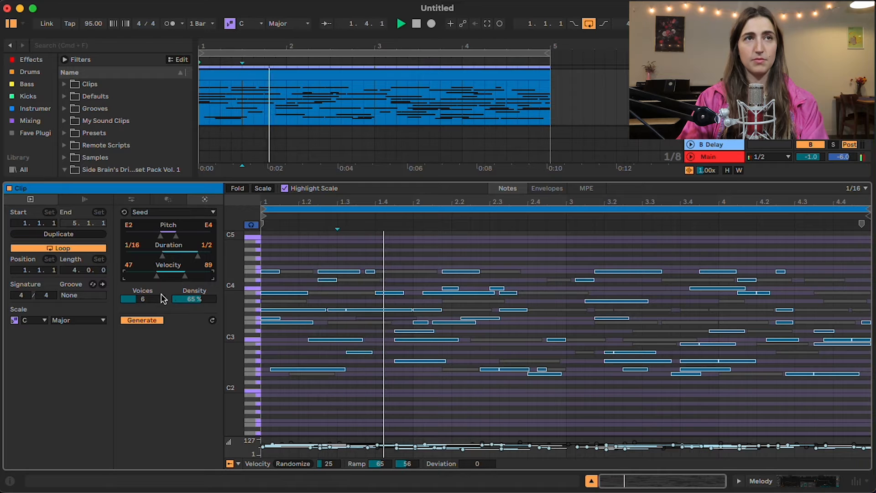
left_click(141, 320)
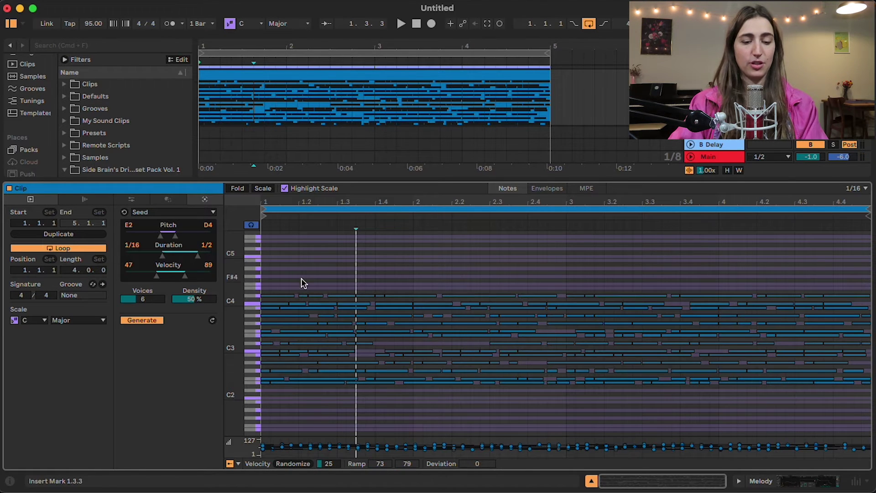
Step: Regenerate the Seed melody with 6 voices at 76% density
left_click(141, 319)
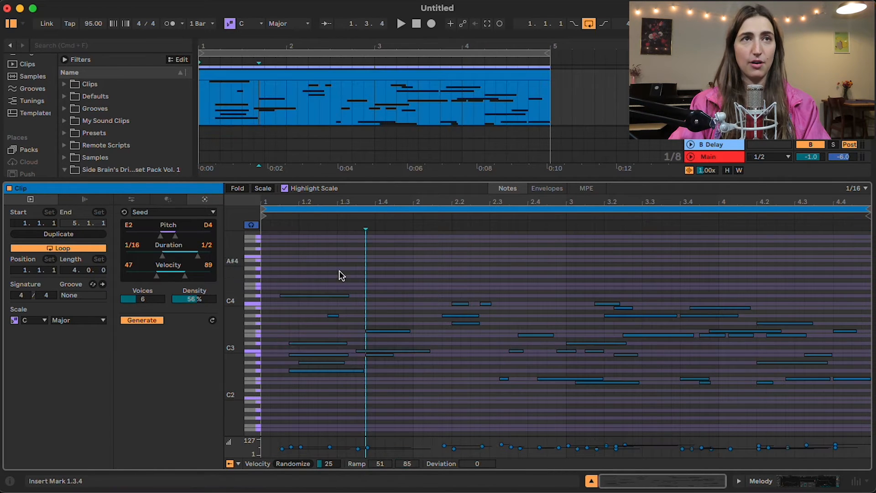
left_click_drag(184, 298, 201, 298)
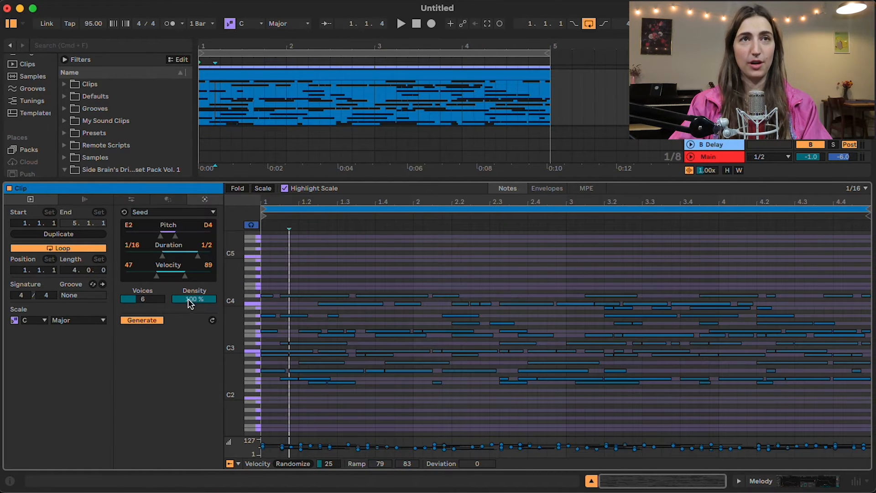
left_click(173, 211)
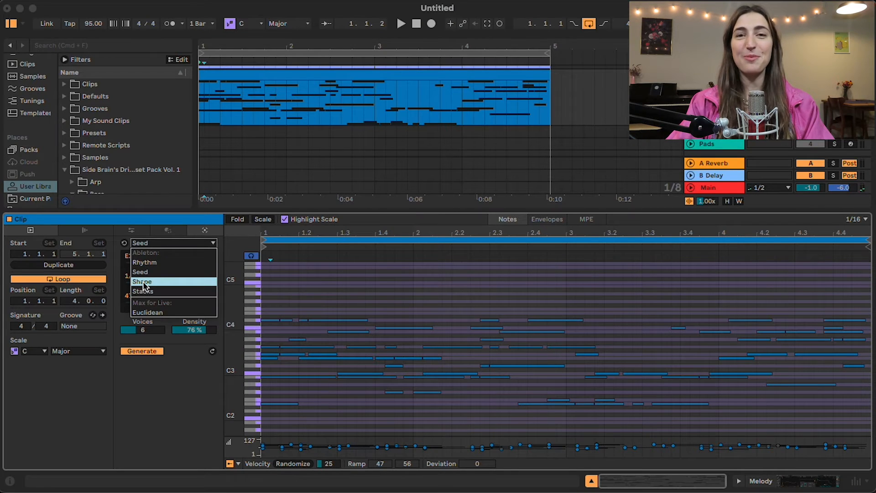
Step: Generate a Shape bass line around C2 with Rate 1/12 and Density 100%
left_click(142, 271)
type("bass")
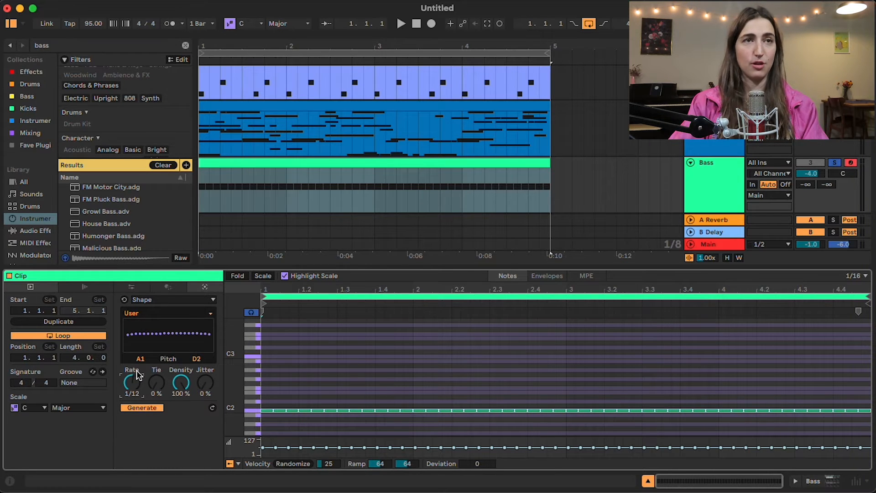
Step: Draw a wave-like bass contour in Shape and widen the pitch range to B2
left_click(401, 23)
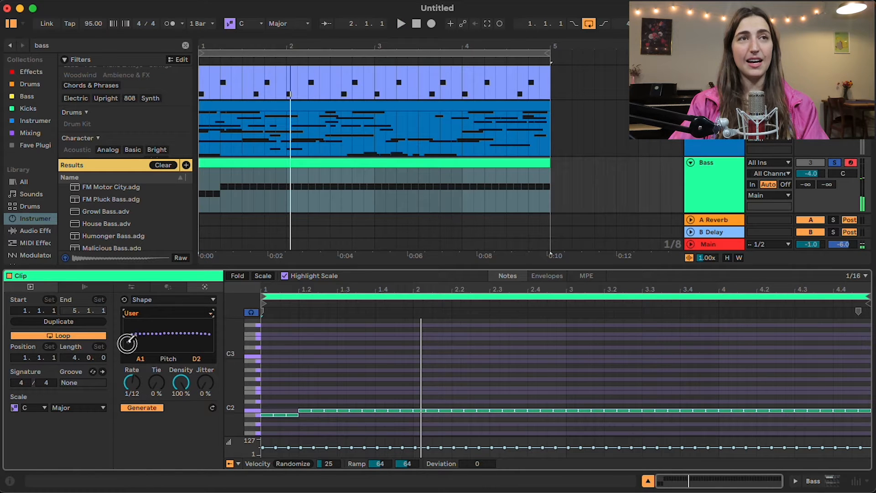
left_click(142, 407)
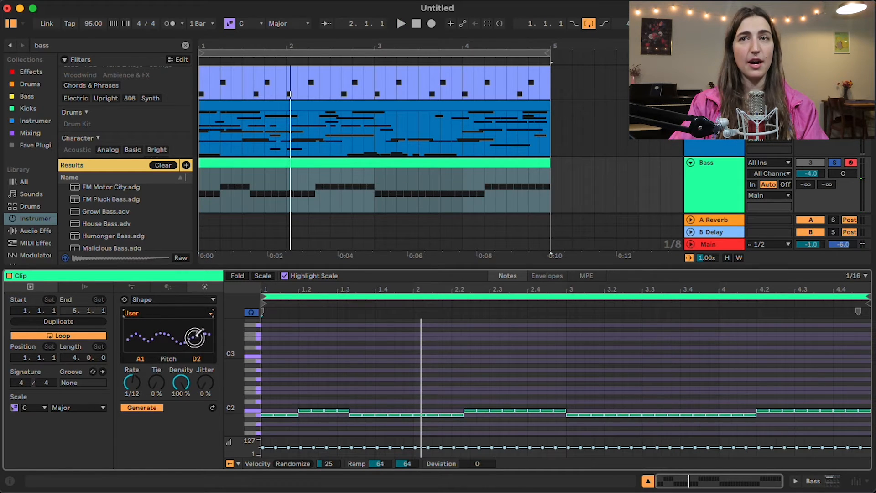
left_click(401, 24)
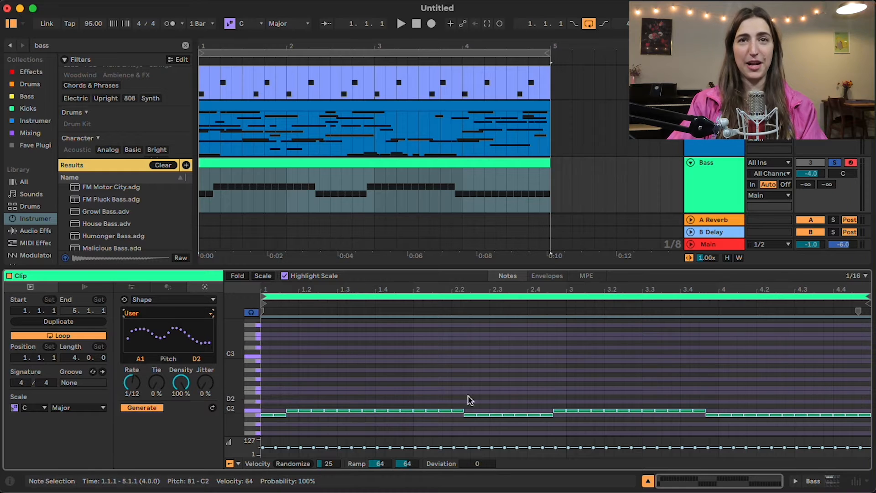
left_click(142, 407)
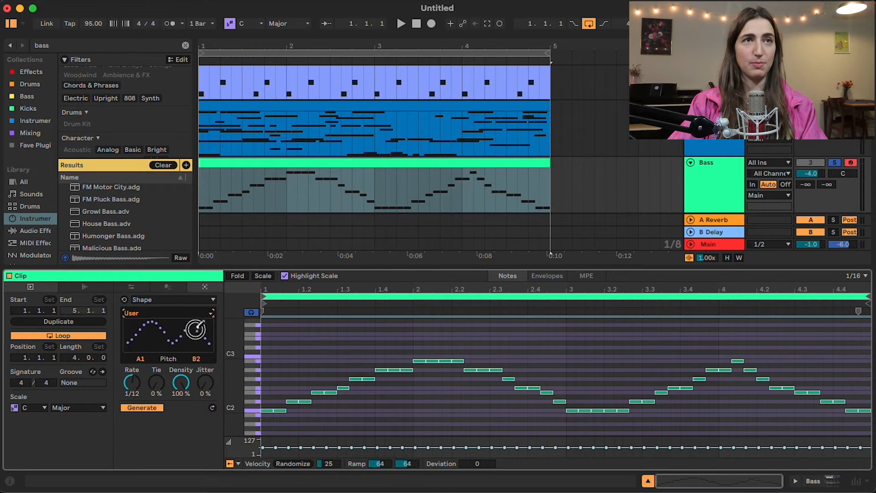
left_click(401, 23)
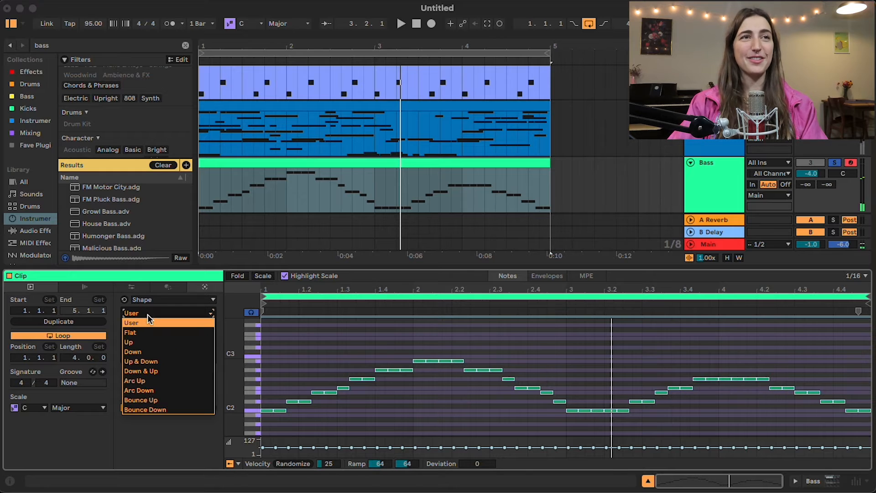
Step: Apply the Arc Up Shape preset to the bass line and play it back
left_click(131, 323)
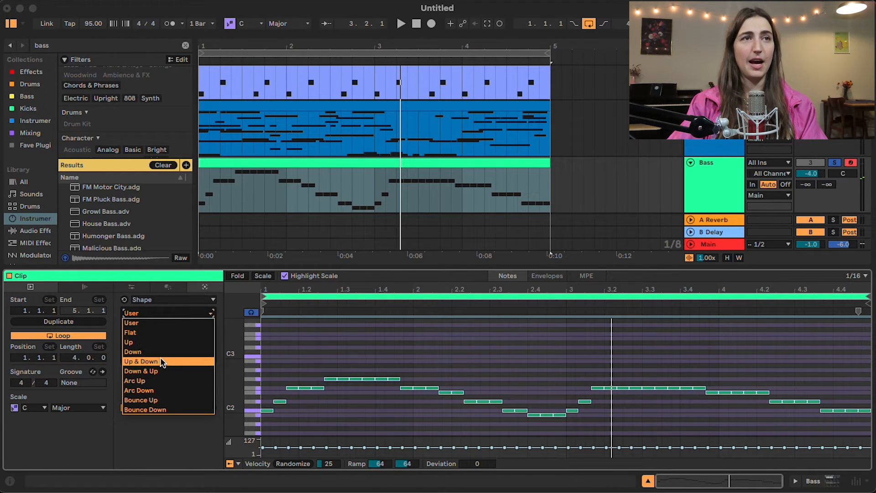
left_click(135, 380)
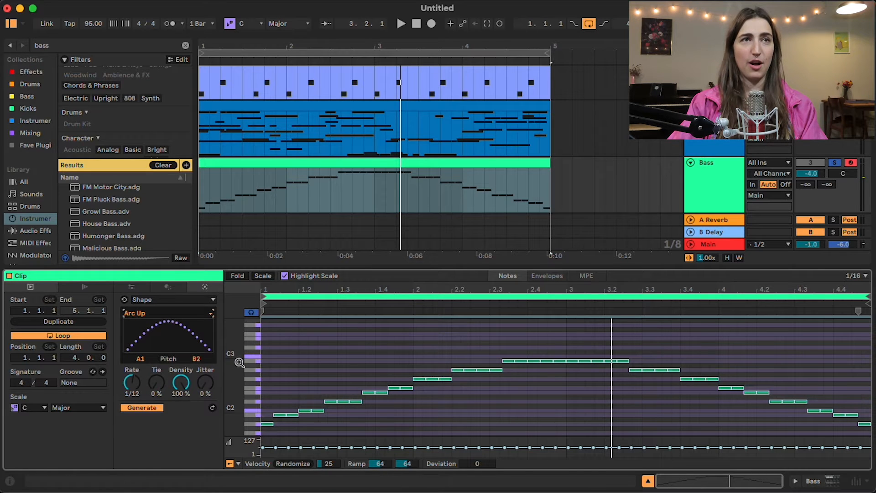
left_click(402, 23)
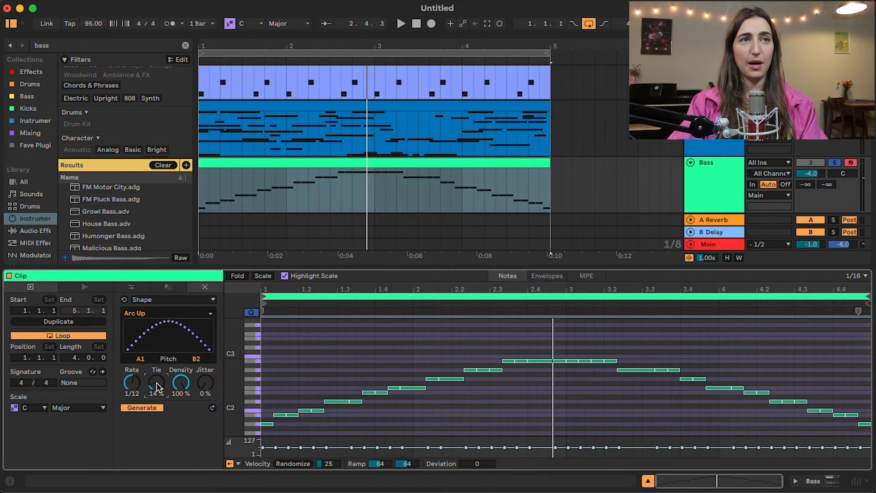
Step: Set bass Tie to 51%, Density to 87% and Jitter to 100%, auditioning playback
left_click_drag(157, 383, 156, 369)
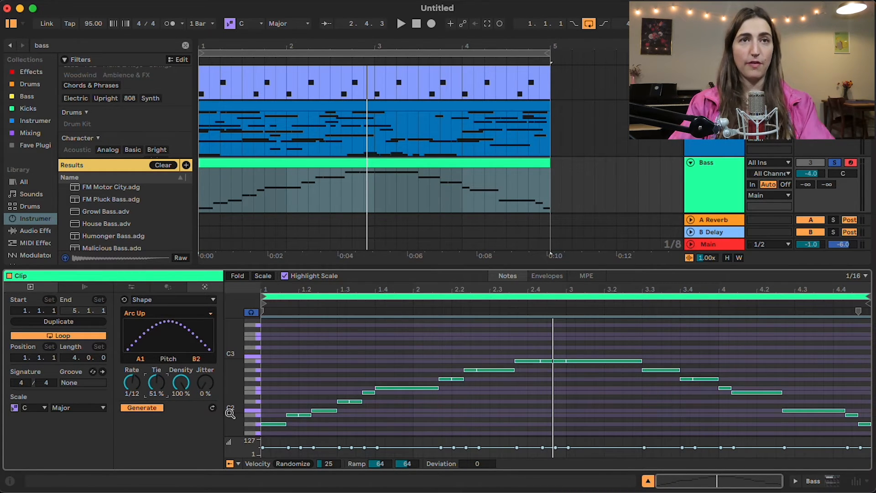
left_click(402, 23)
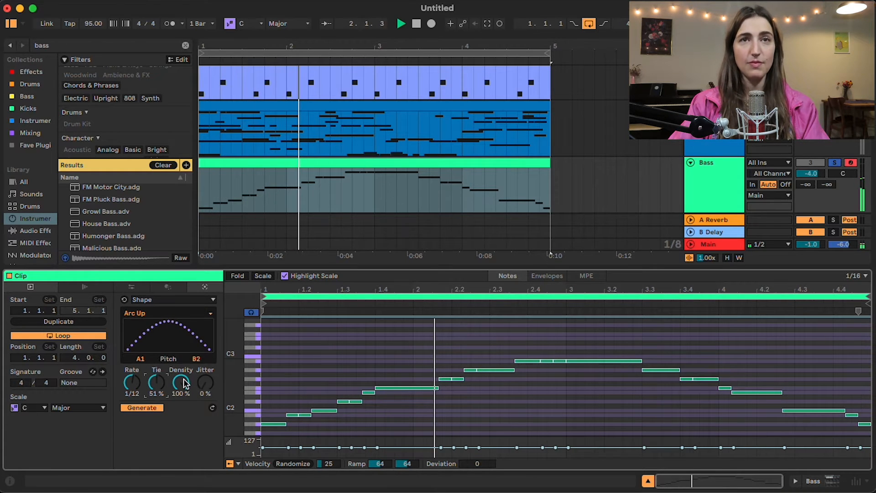
left_click_drag(181, 382, 180, 402)
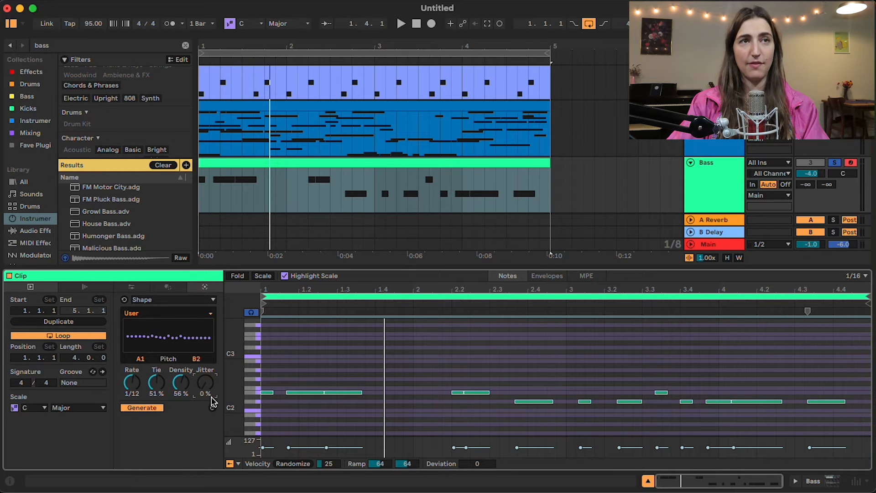
left_click_drag(205, 383, 205, 358)
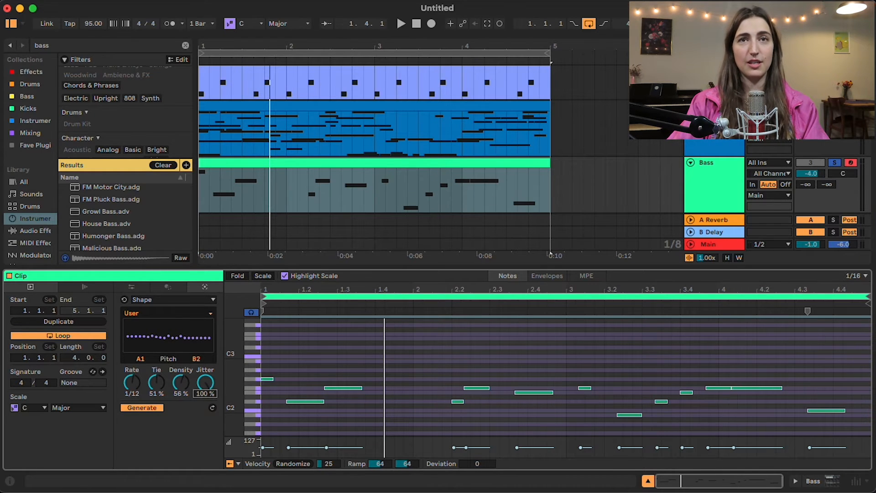
left_click(401, 23)
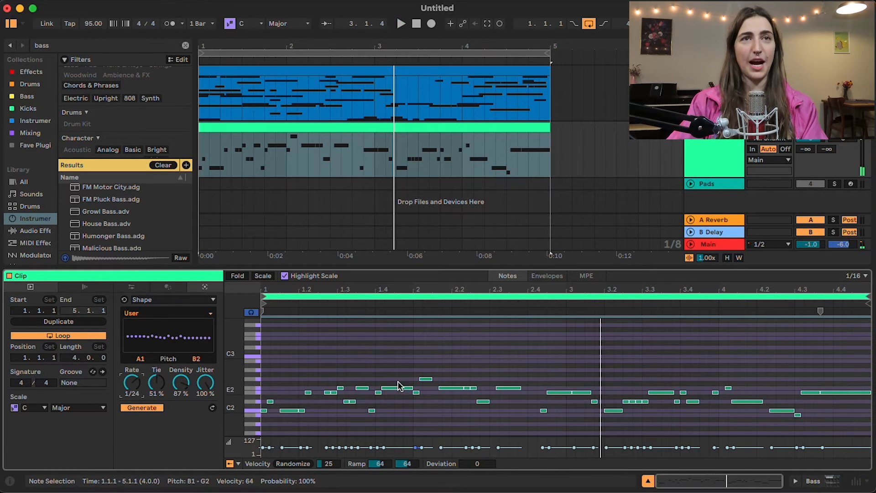
left_click(401, 23)
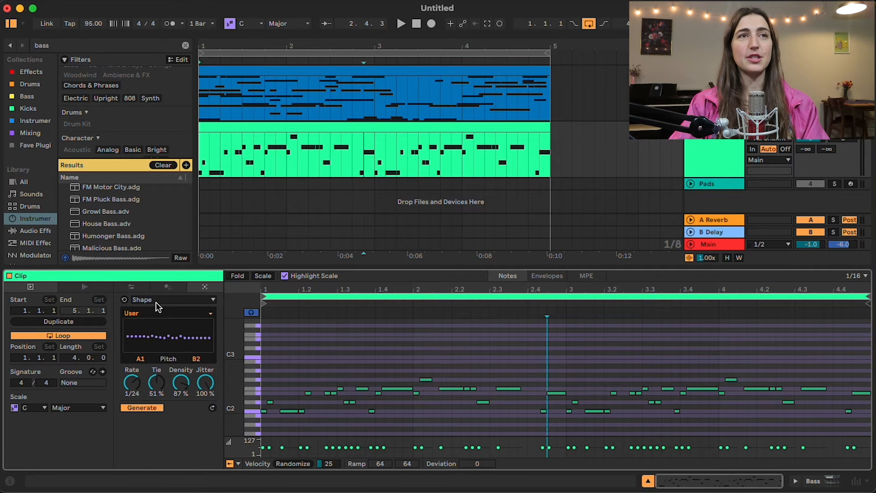
left_click(173, 299)
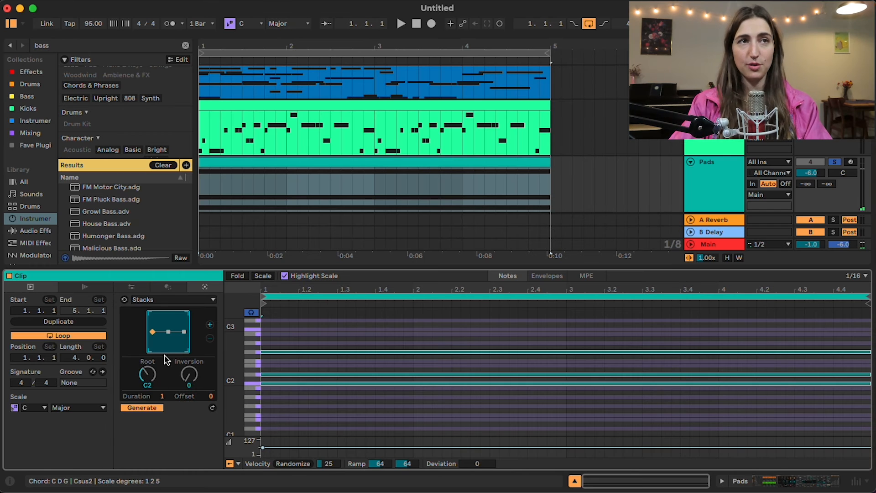
mouse_move(121, 332)
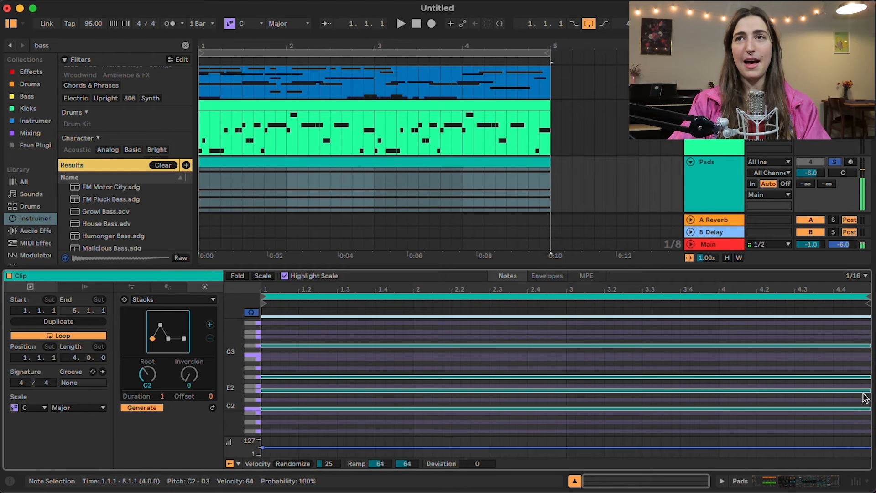
Step: Add the second chord slot to the Stacks pad progression in bars 1–2
left_click(142, 407)
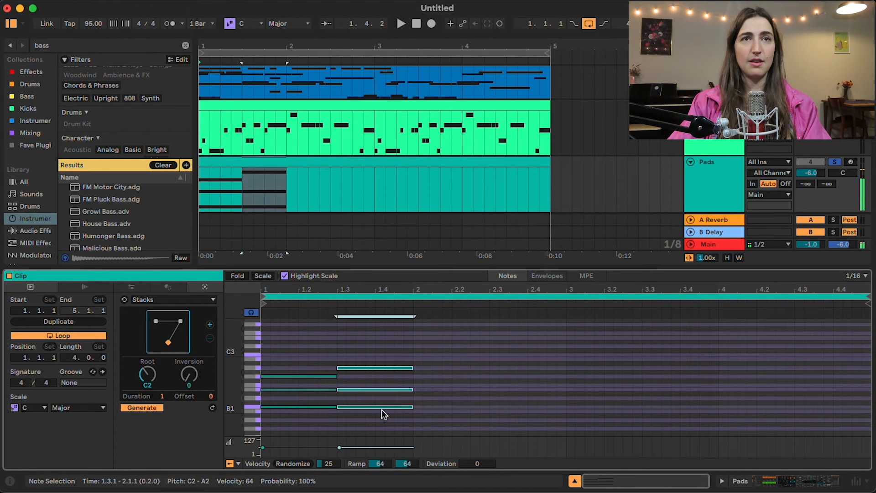
left_click(141, 408)
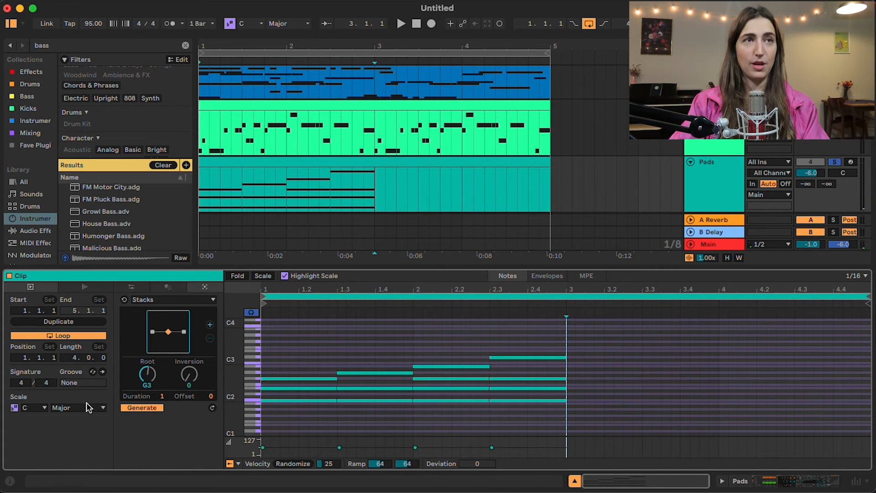
Step: Add G6sus4 and G7add9sus4 chords at bars 3–4, ending on an F2-rooted chord
left_click(522, 382)
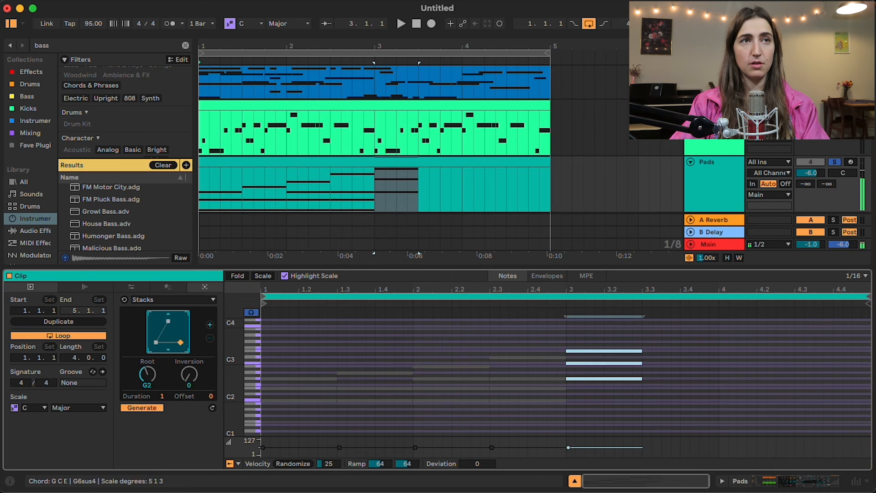
left_click(141, 408)
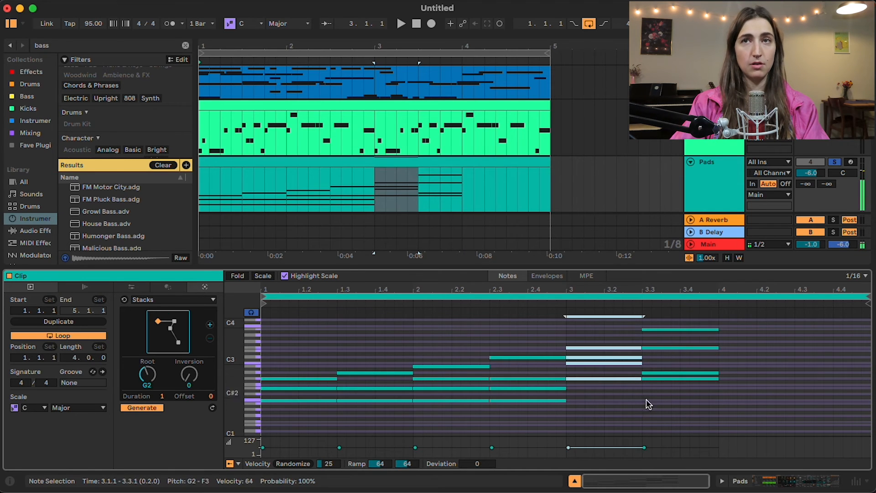
left_click(142, 408)
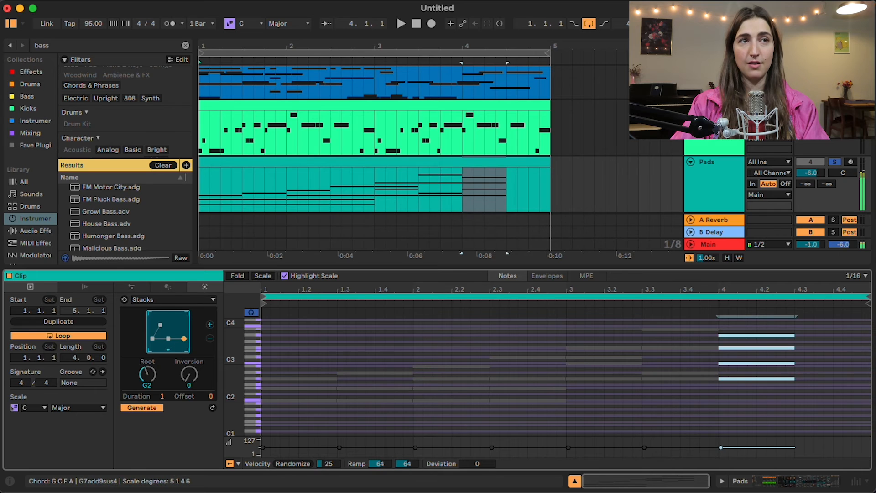
left_click(141, 407)
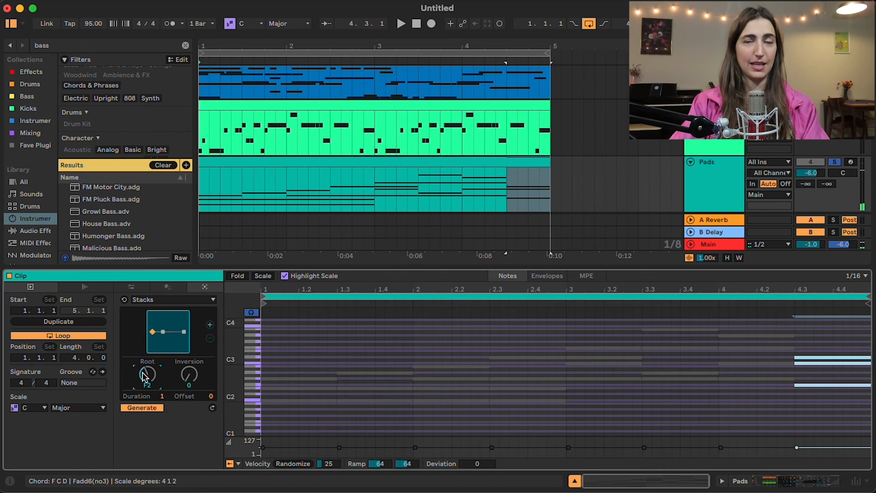
left_click(142, 407)
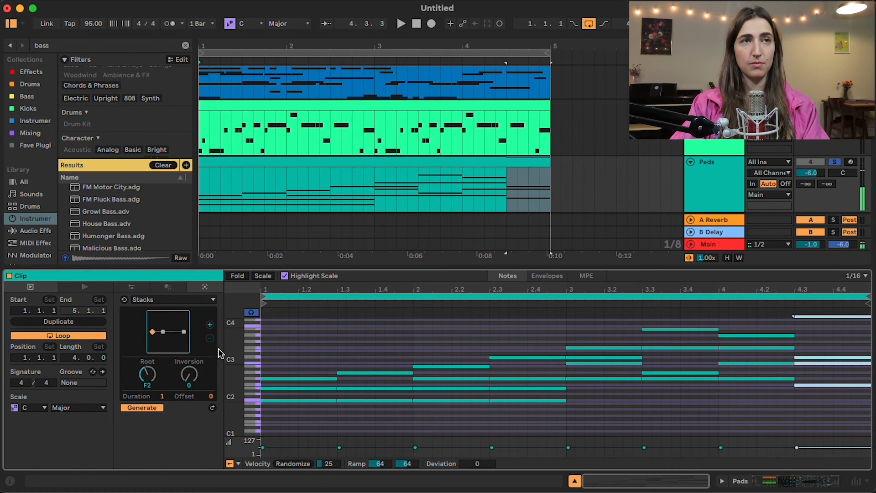